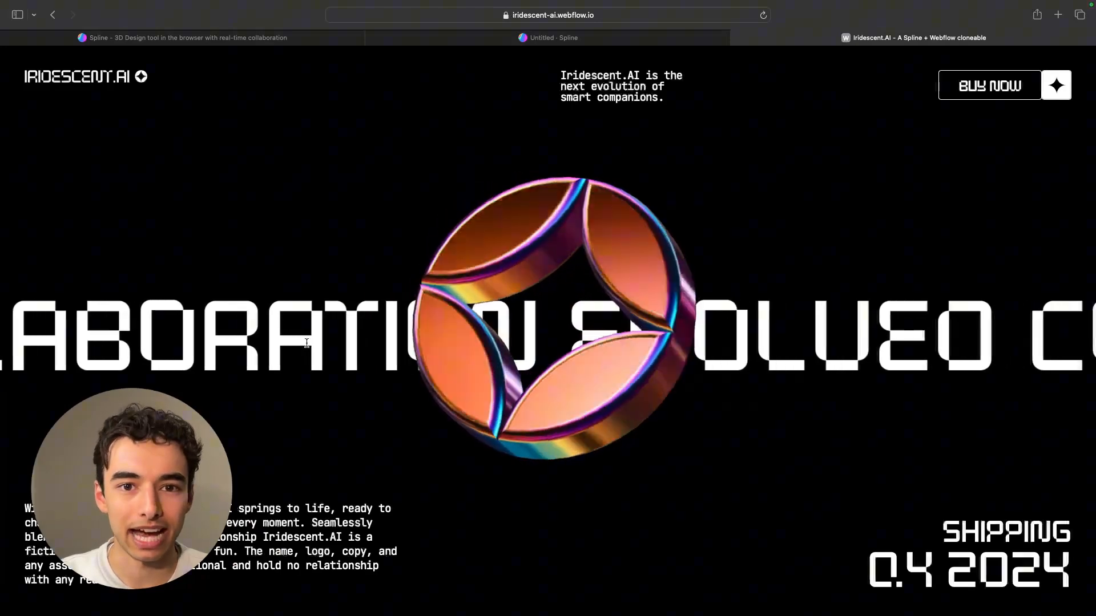
# Step: Switch to the Finbase logo scene and select Shape 0 of FinbaseLogo for extrusion
pyautogui.click(547, 37)
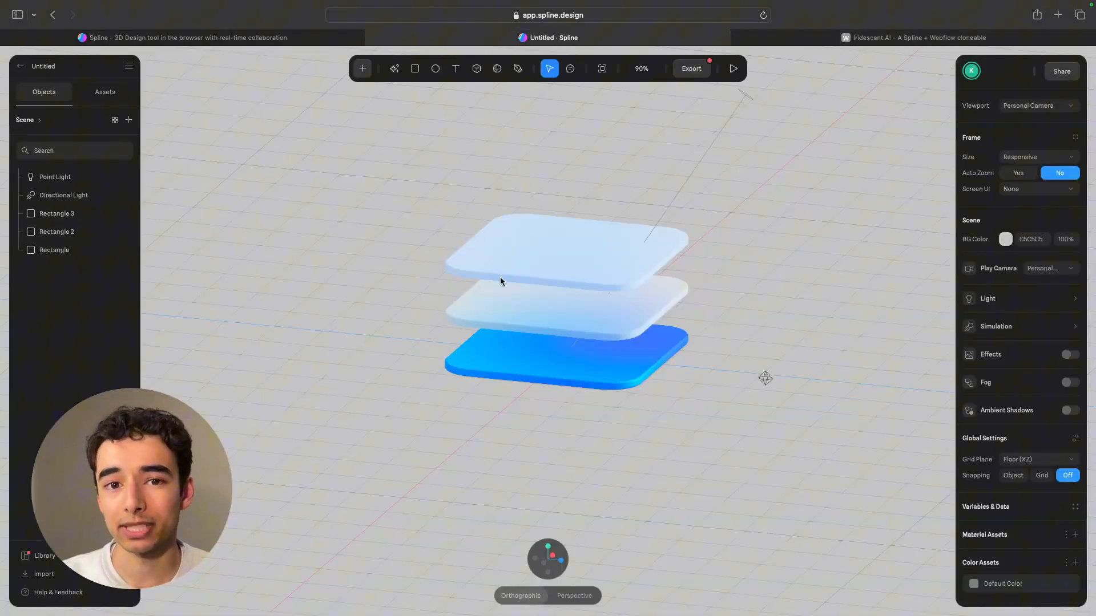
pyautogui.moveTo(500, 281); pyautogui.dragTo(320, 261)
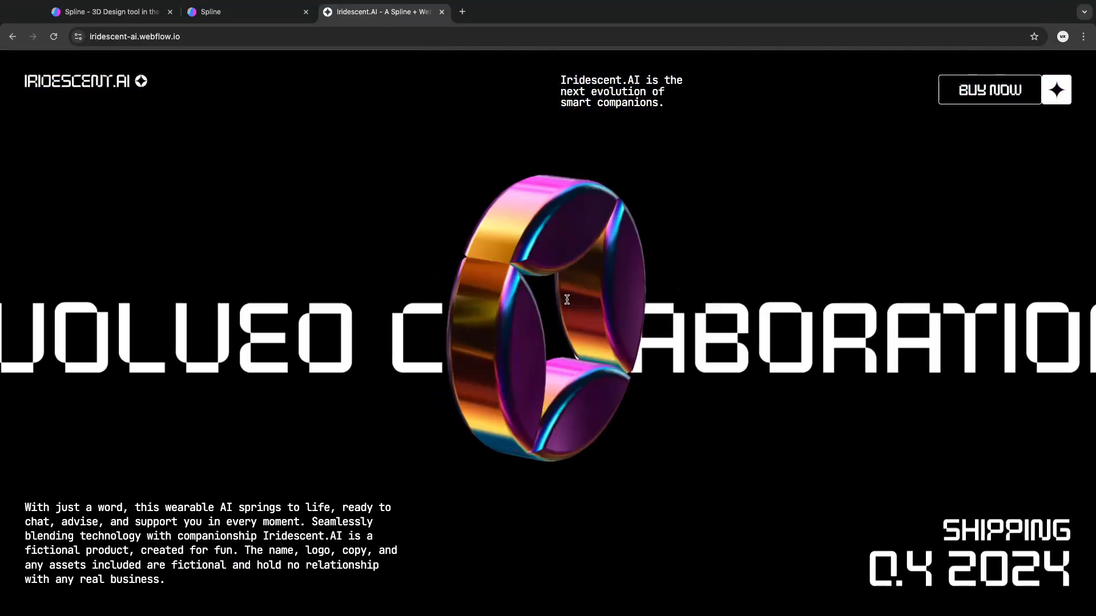
pyautogui.click(245, 12)
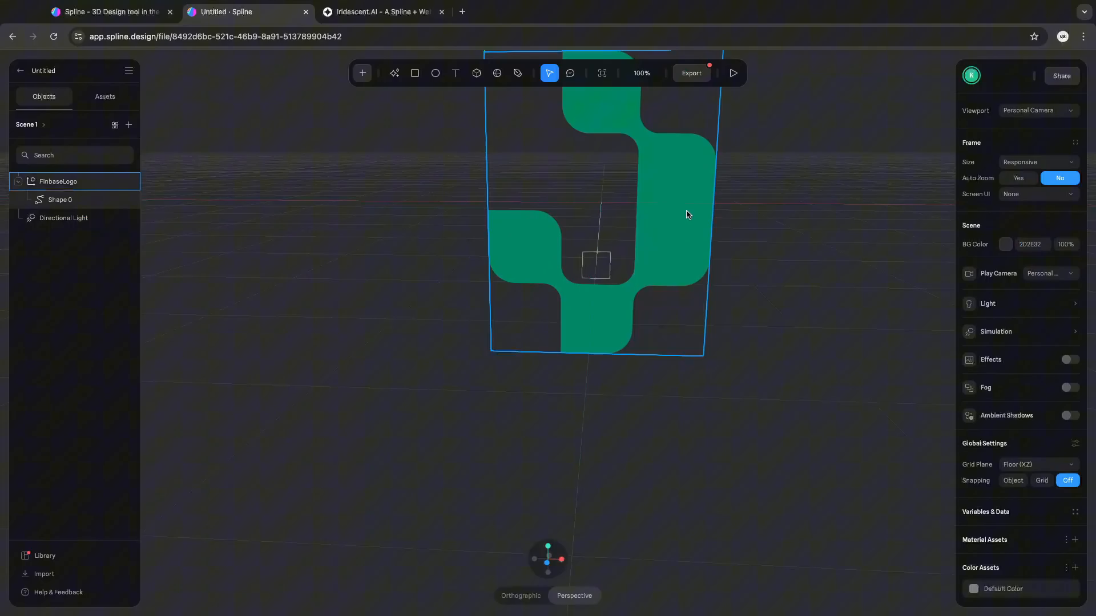
pyautogui.click(60, 198)
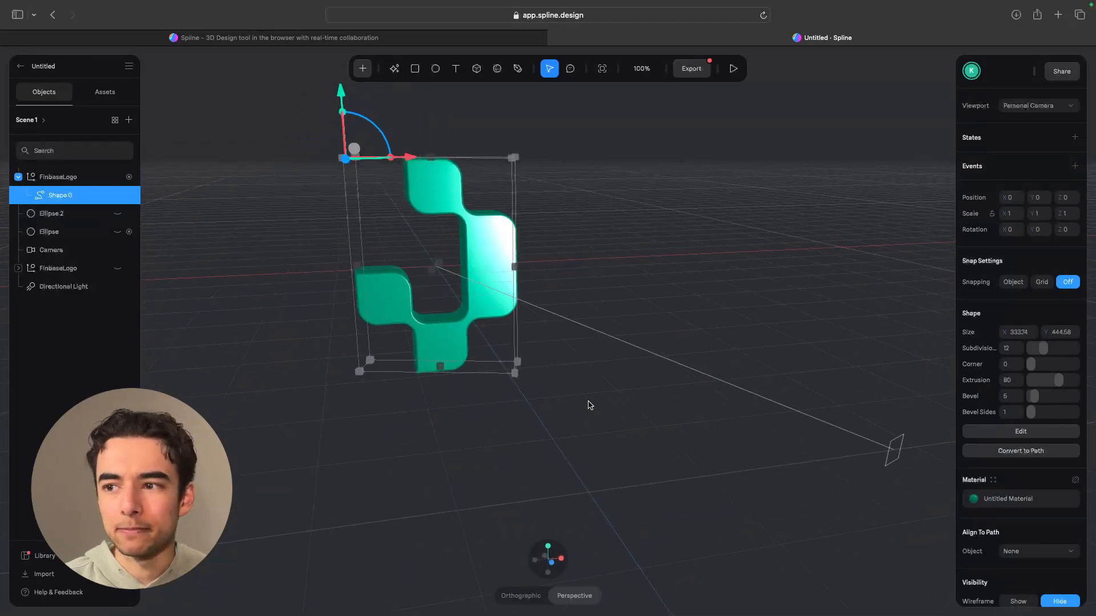
pyautogui.click(733, 68)
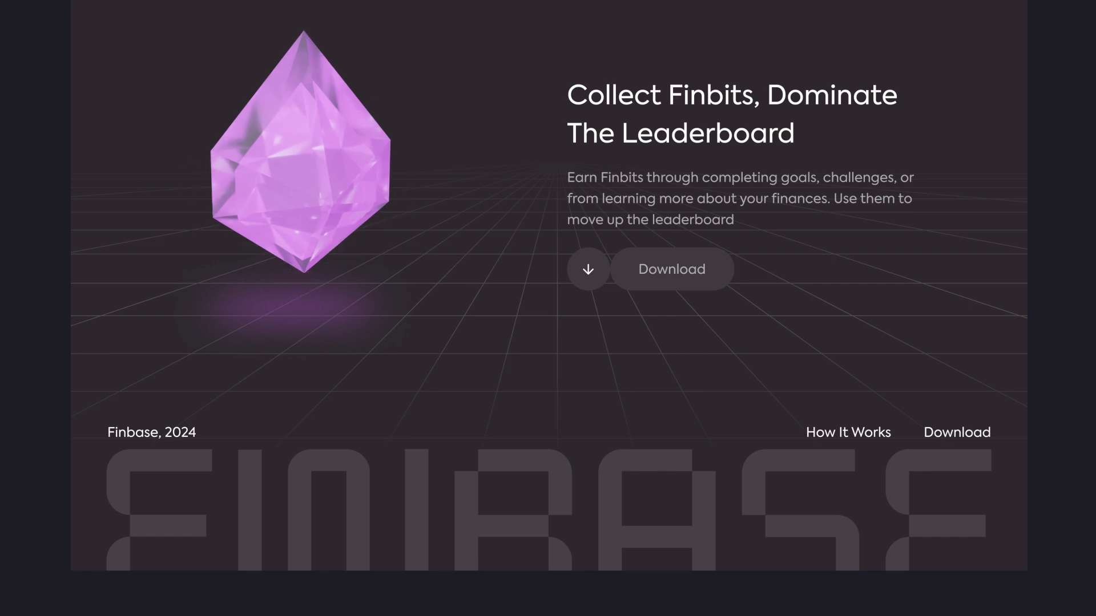
# Step: Scroll down to the landing page footer with the large FINBASE wordmark
pyautogui.scroll(-3)
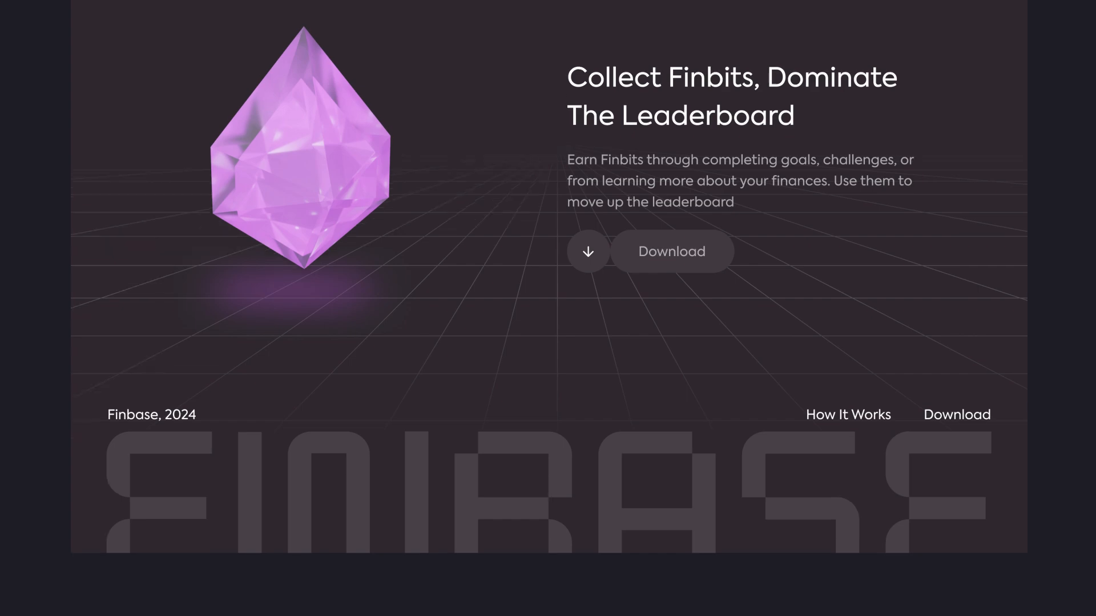
pyautogui.scroll(-3)
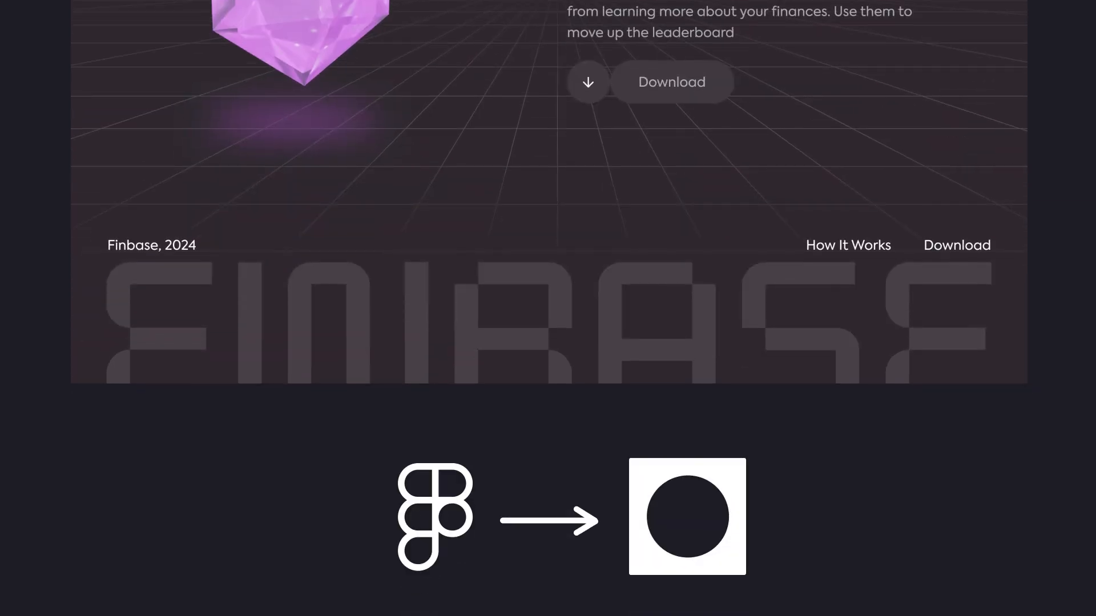